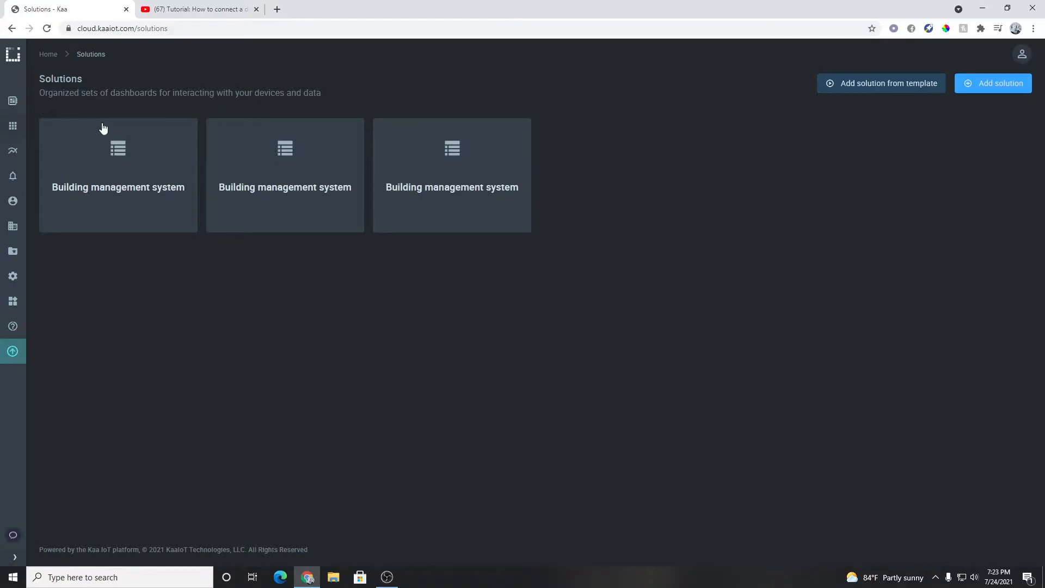
- Go from the solutions overview to the Applications list under Device management
click(12, 100)
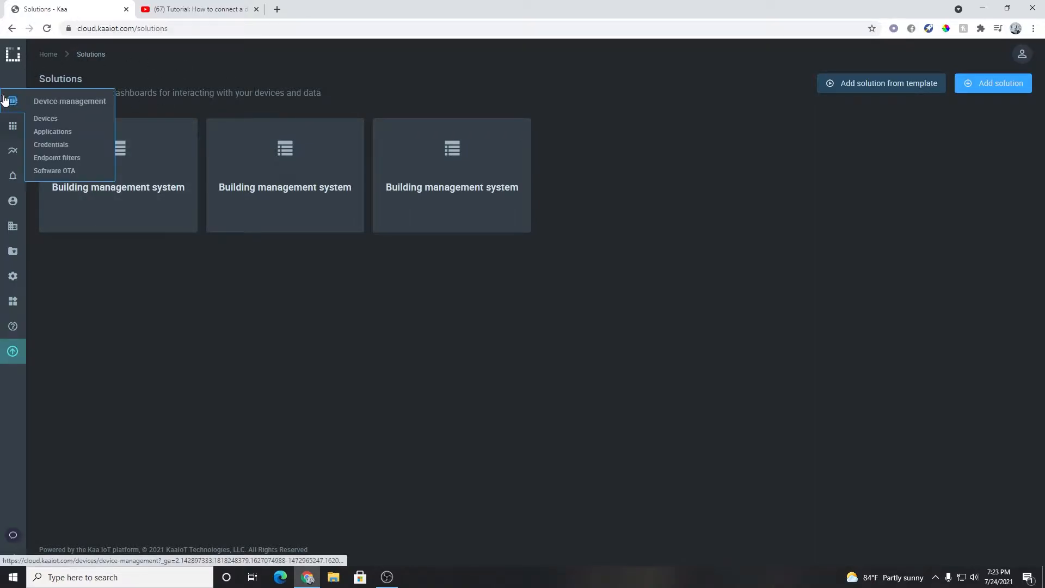
mouse_move(52, 132)
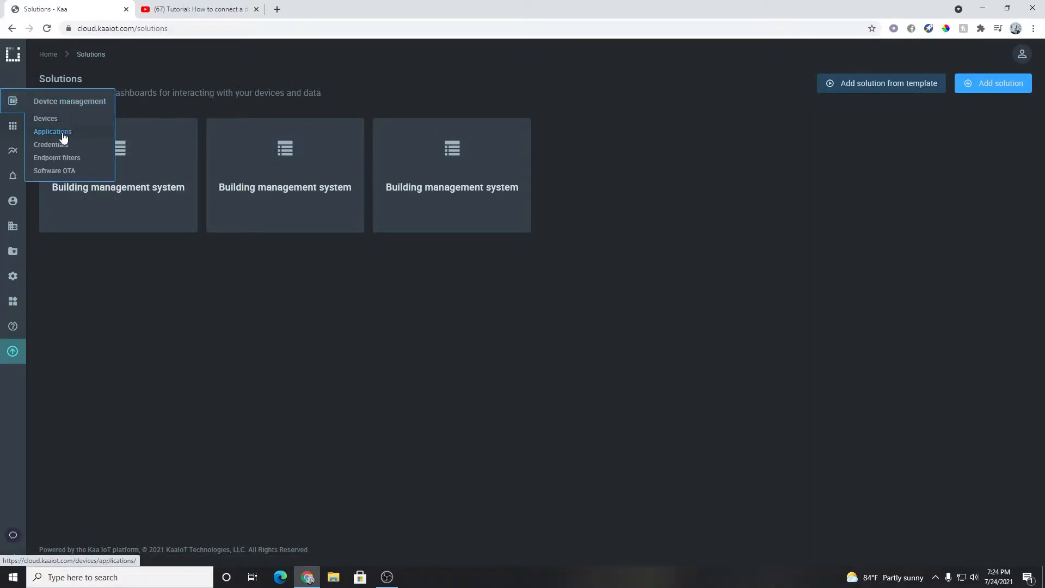
click(52, 132)
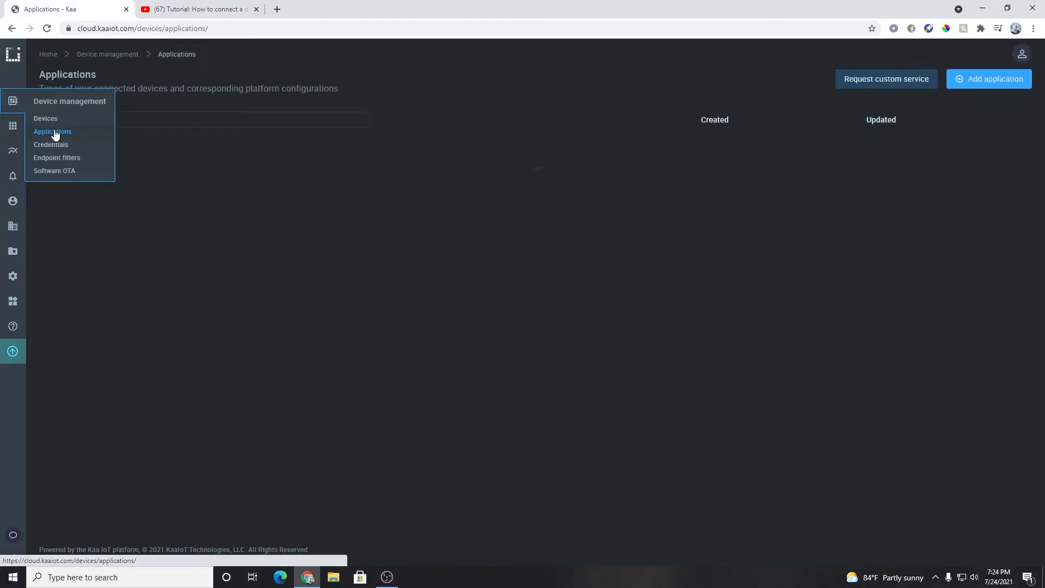
click(52, 132)
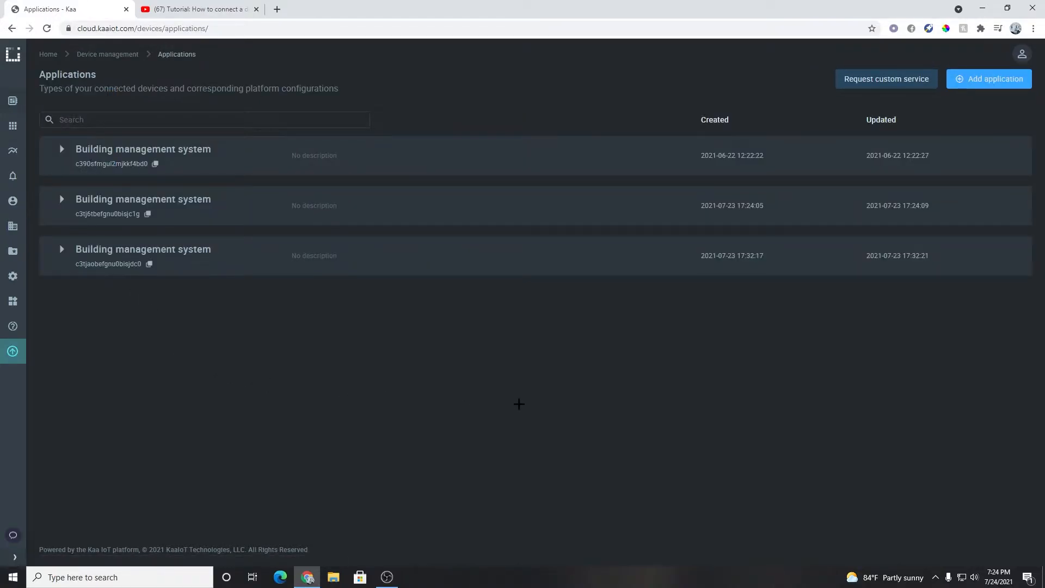
mouse_move(905, 121)
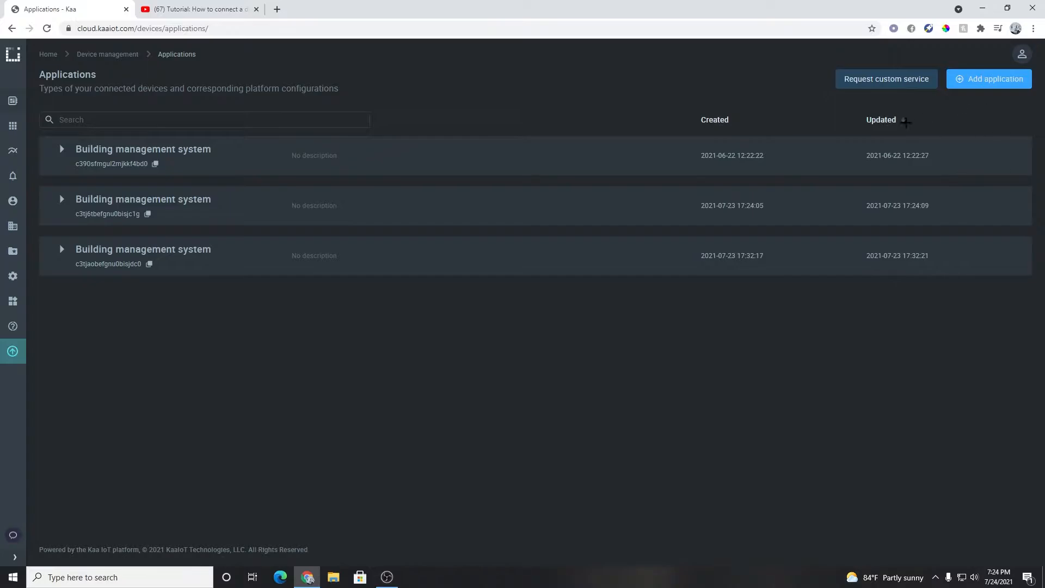
mouse_move(990, 78)
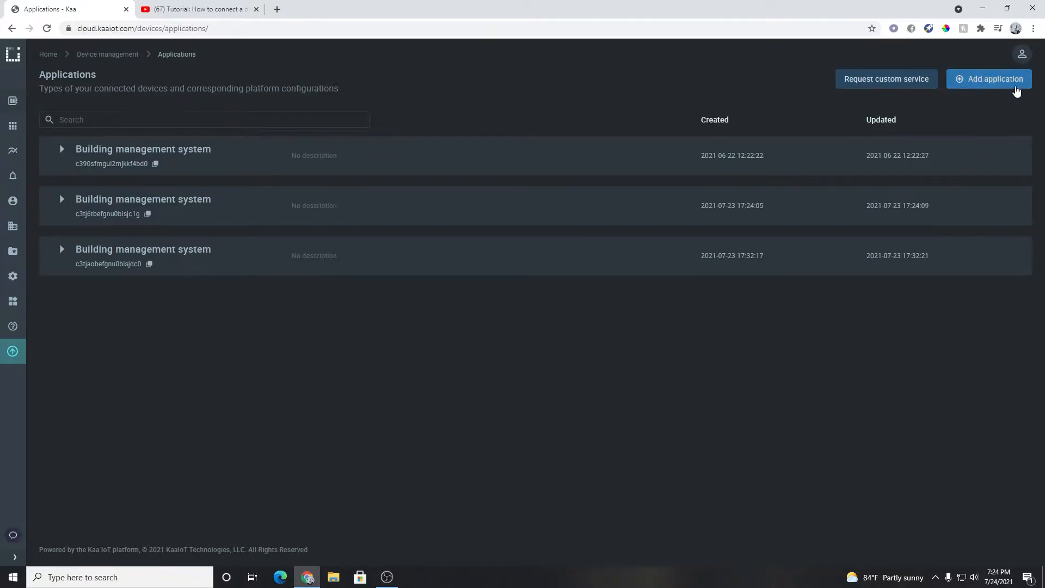
- Add an application named 'Tutorial Application' with description 'For educational purposes'
click(990, 79)
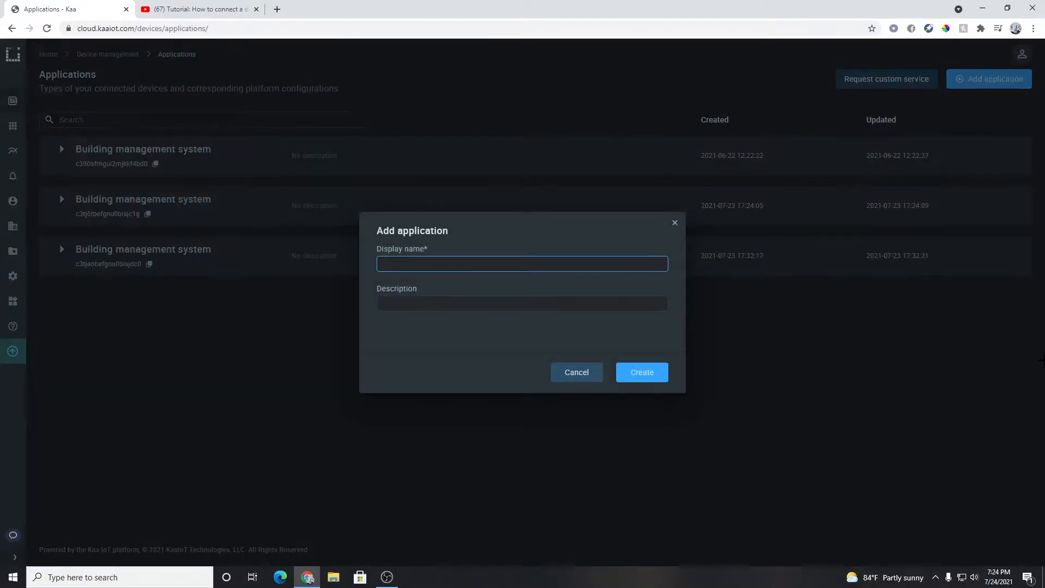
text(totu)
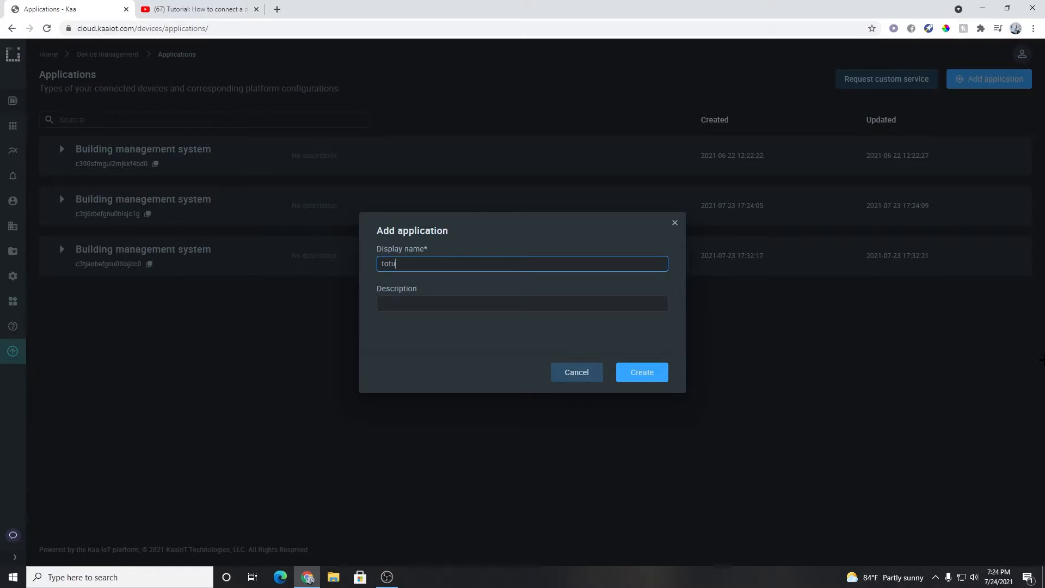
text(Tuto)
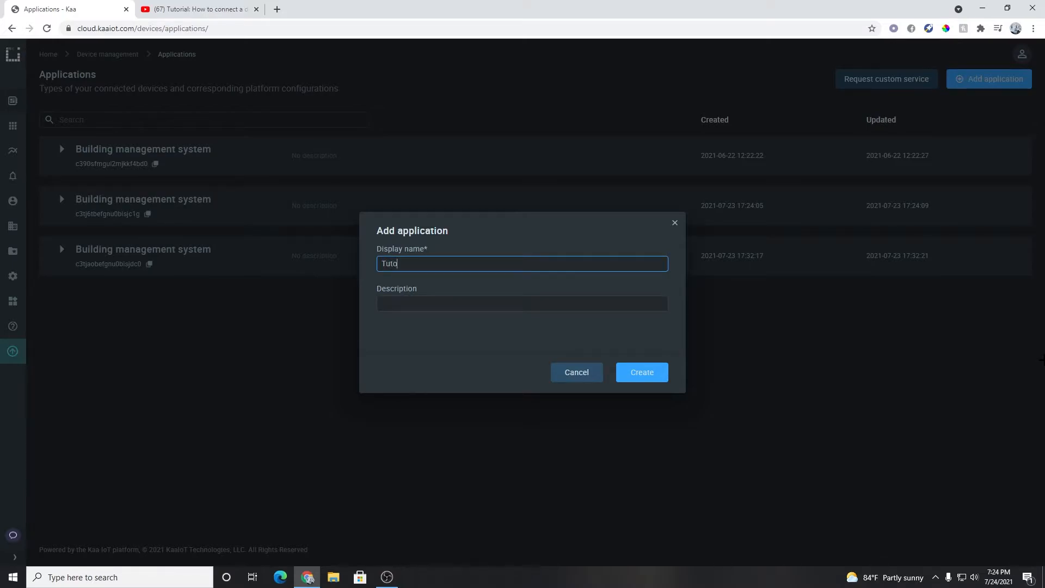
text(rial Application)
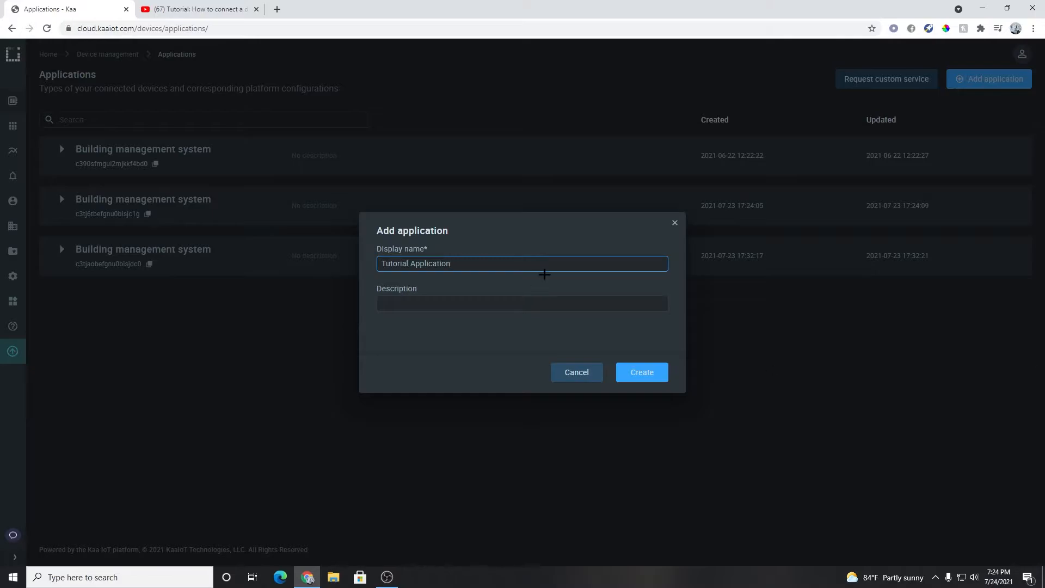
text(For e)
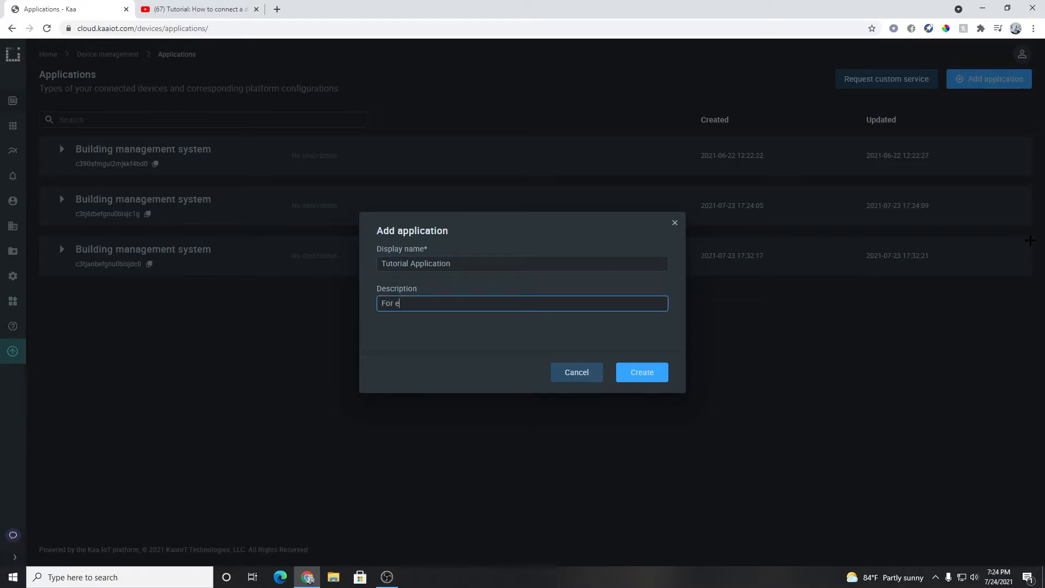
text(ducational)
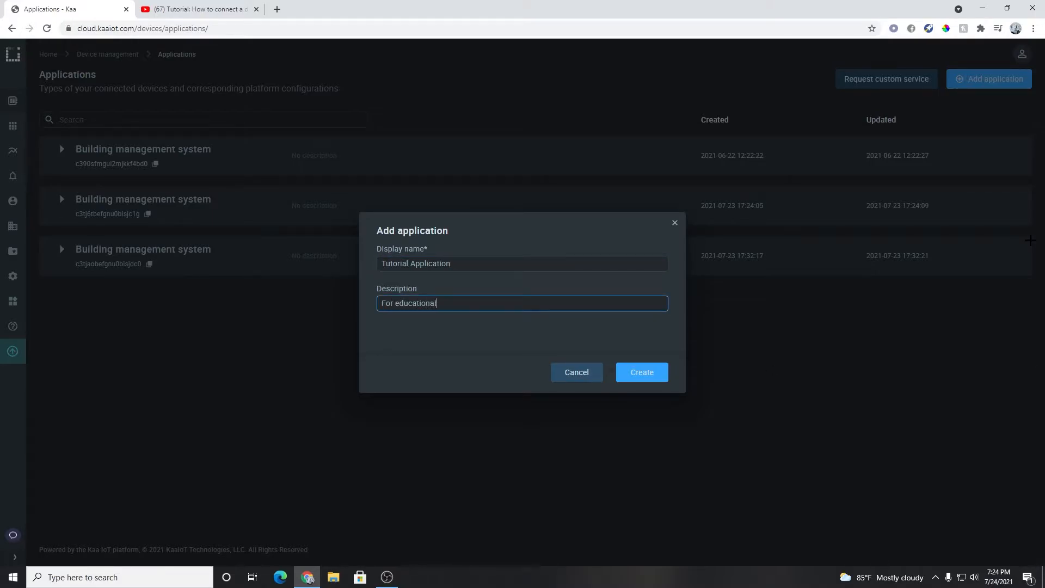
text(purposes)
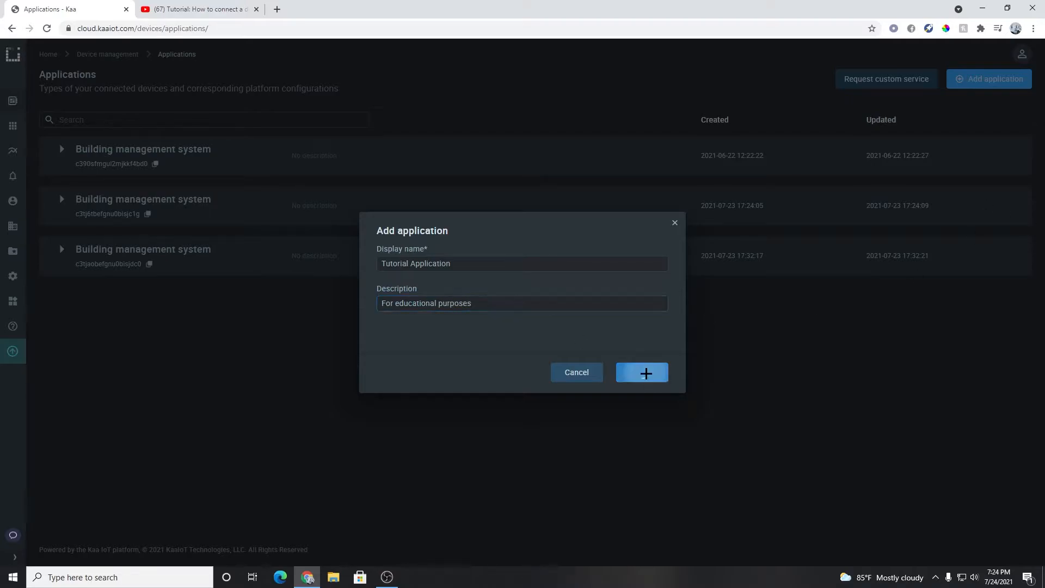
click(643, 372)
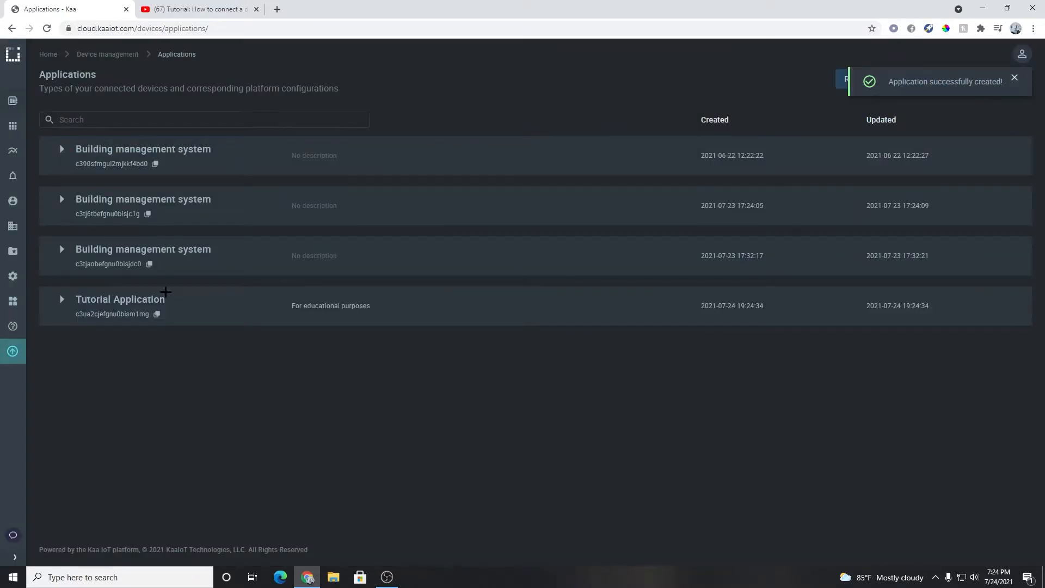
- Expand the Tutorial Application row and start adding a new version to it
click(61, 301)
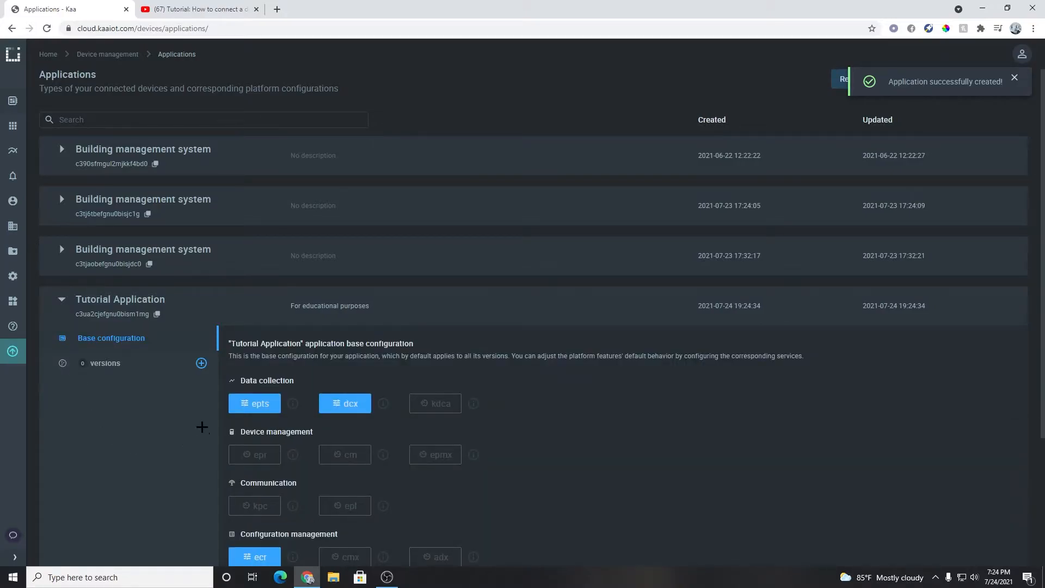
scroll(down, 3)
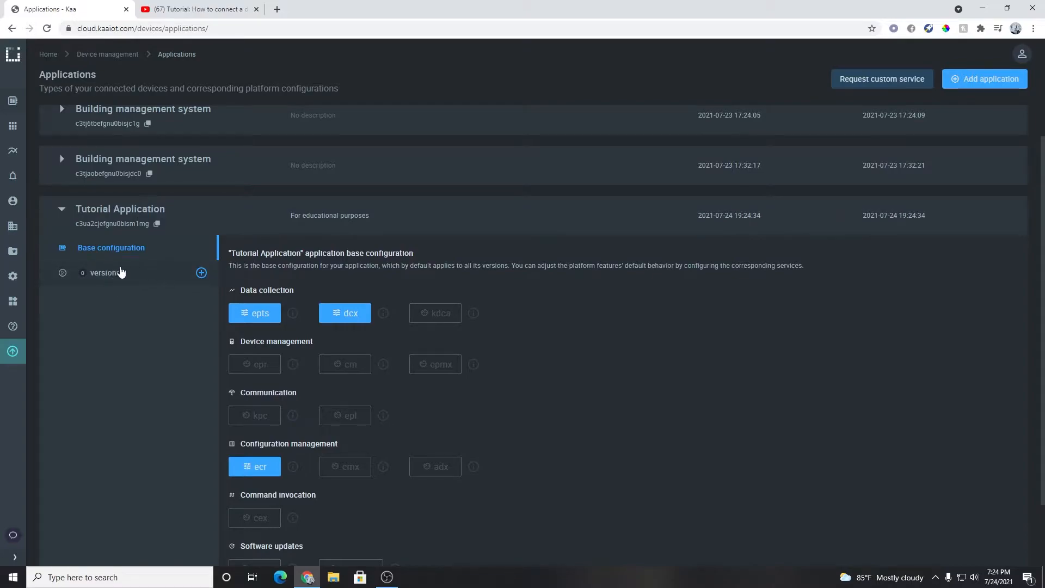
click(201, 272)
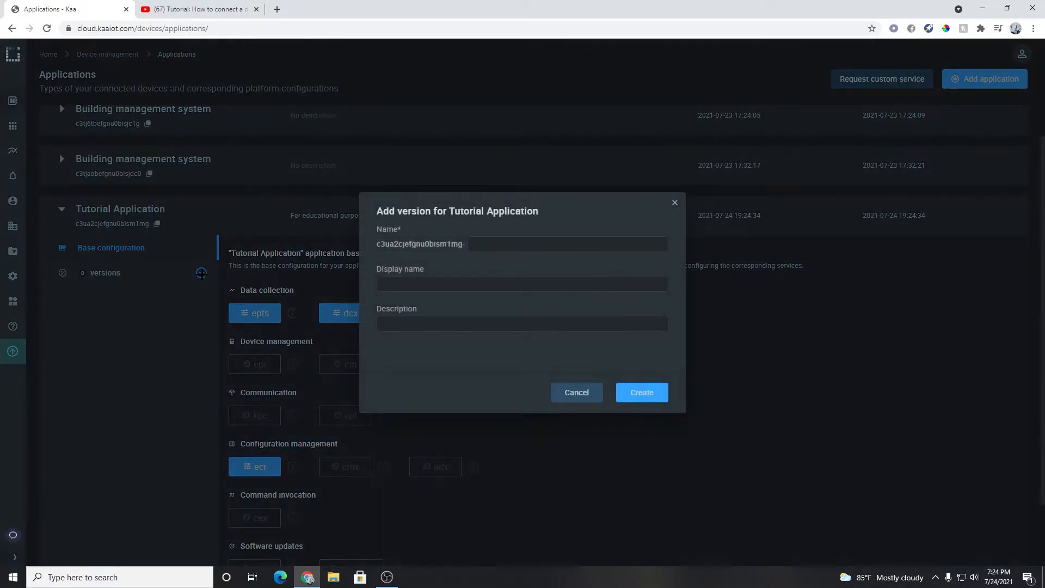
- Create version 'tutorial' with display name 'Tutorial Version' and description 'Educational Purposes'
click(568, 244)
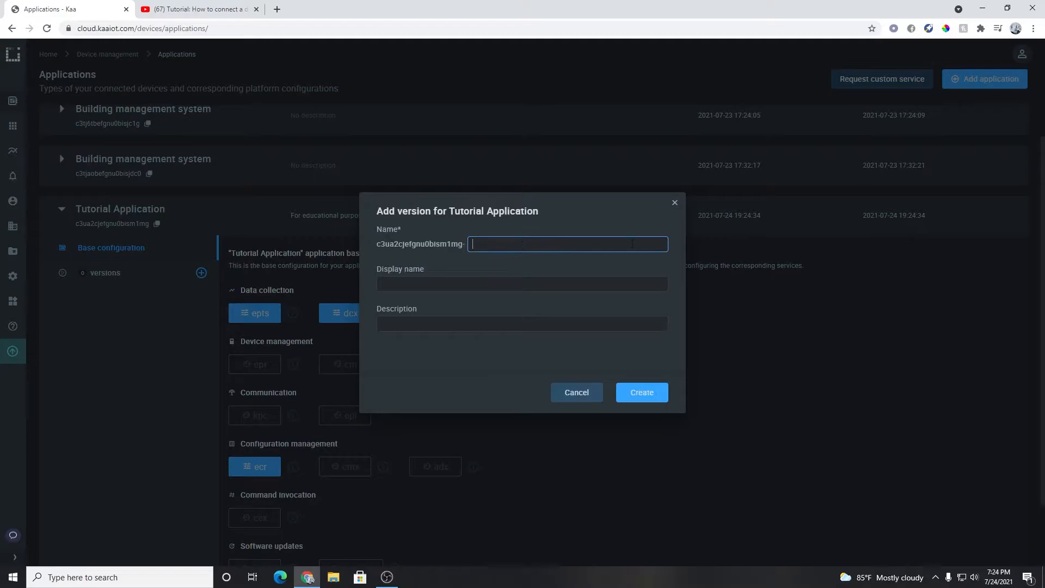
text(tut)
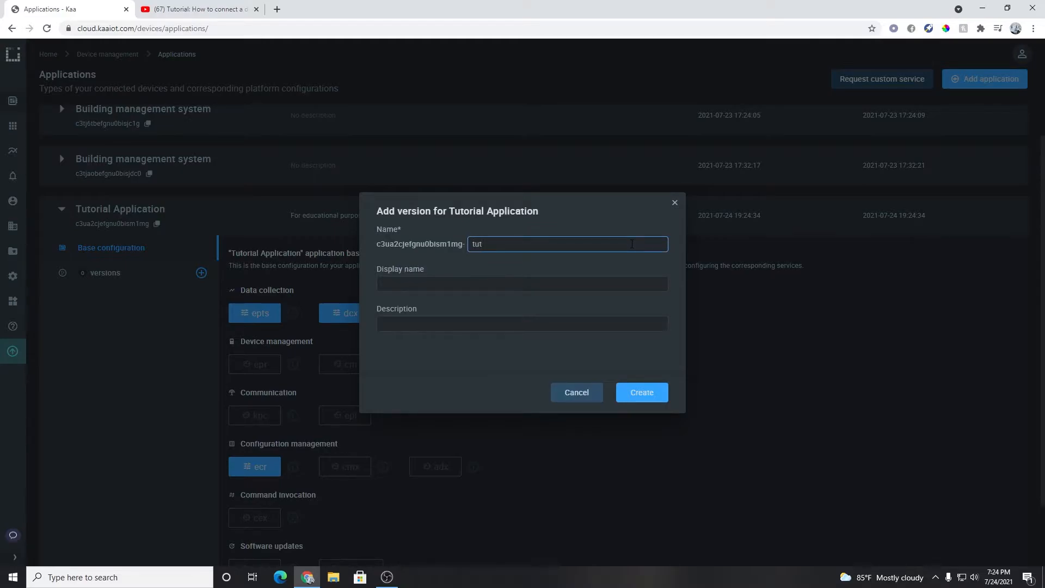
text(orial)
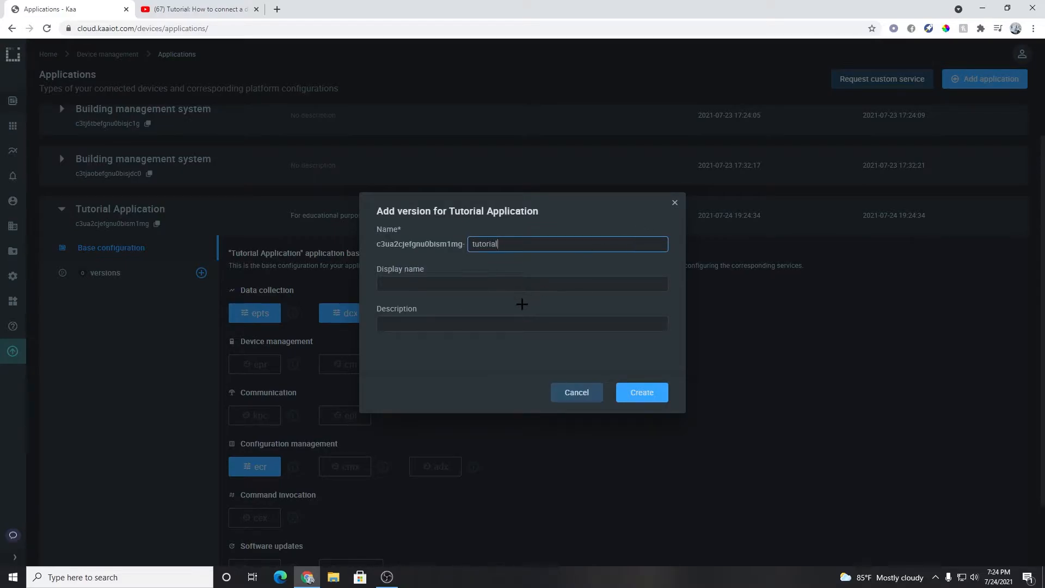
click(522, 283)
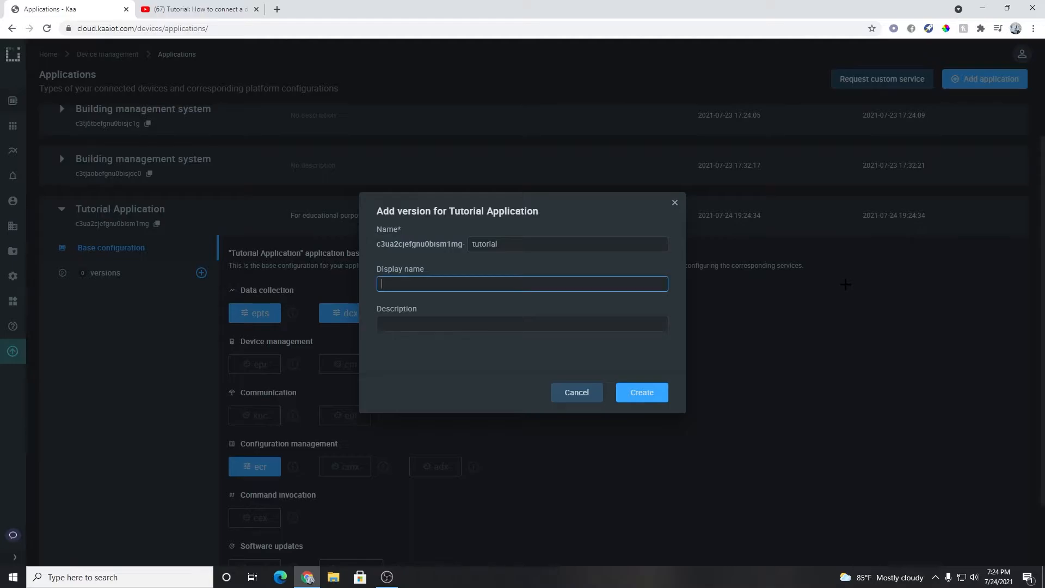
text(Tut)
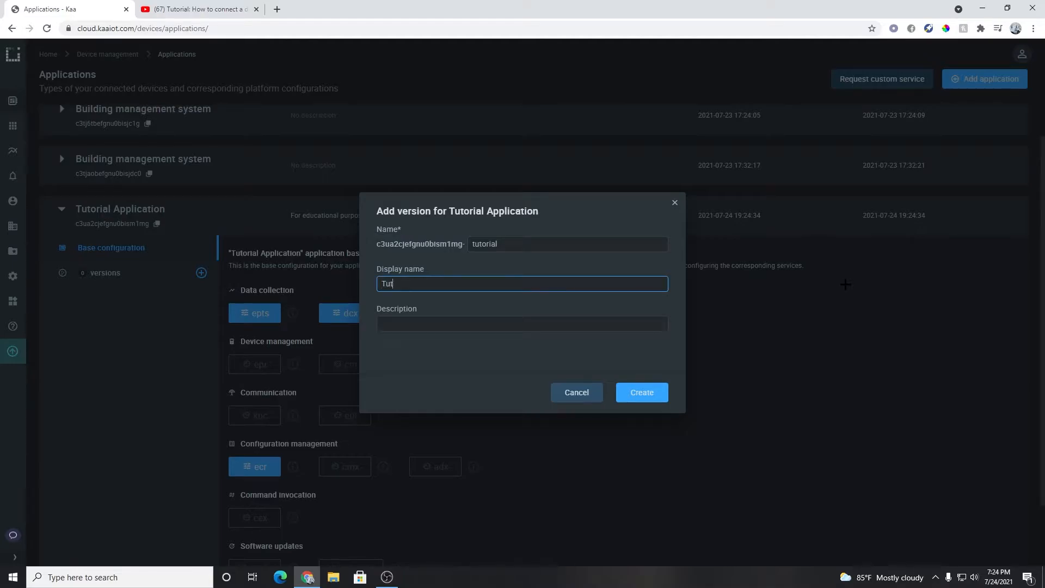
text(orial)
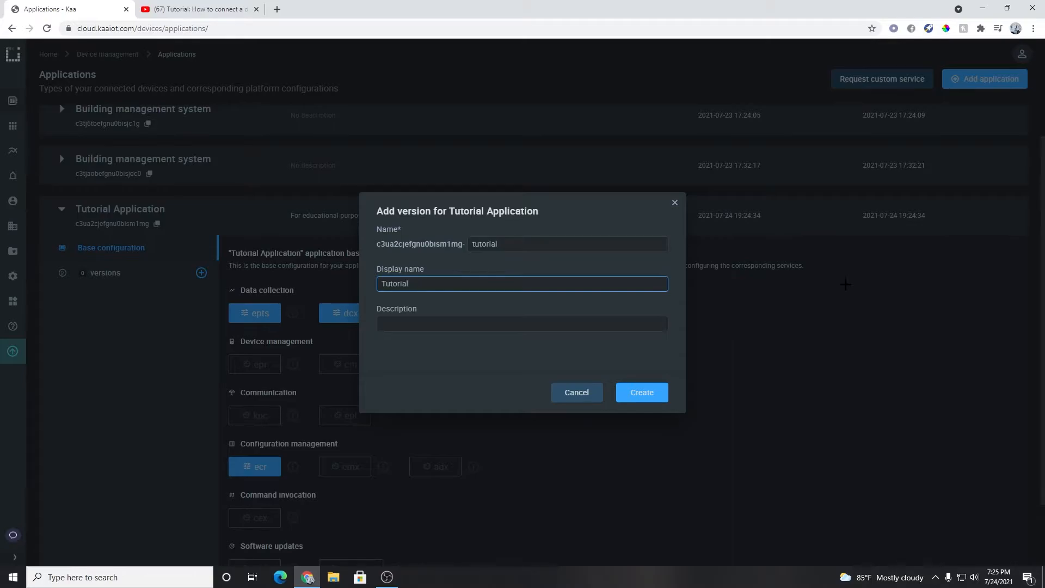
text(Version)
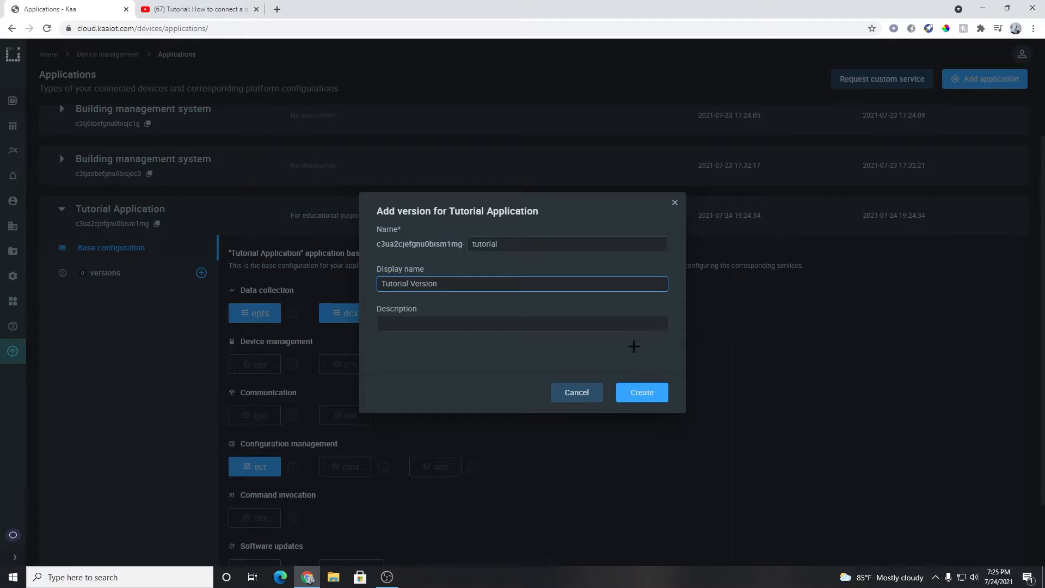
text(Educat)
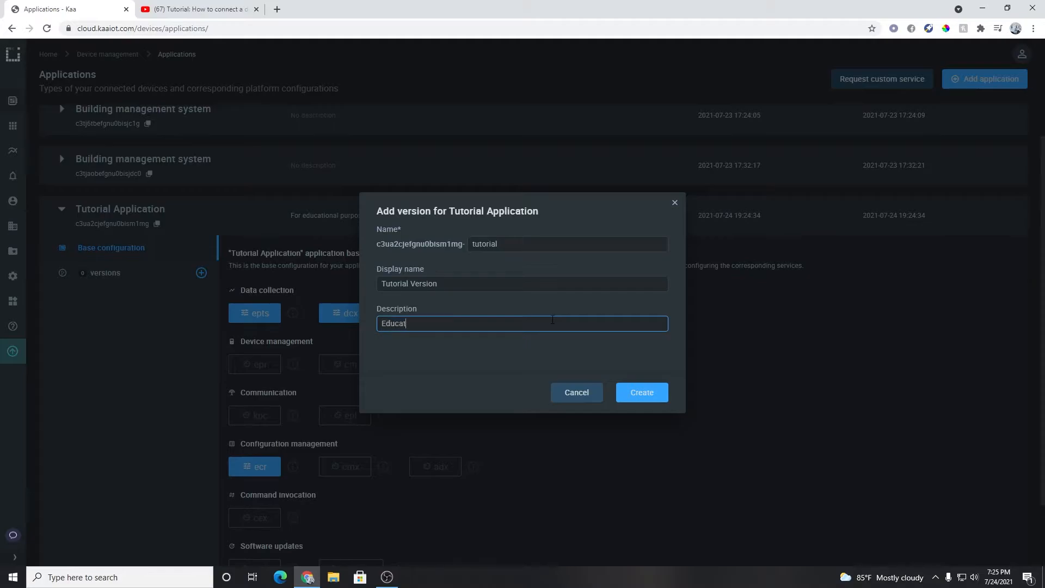
text(ional Purpos)
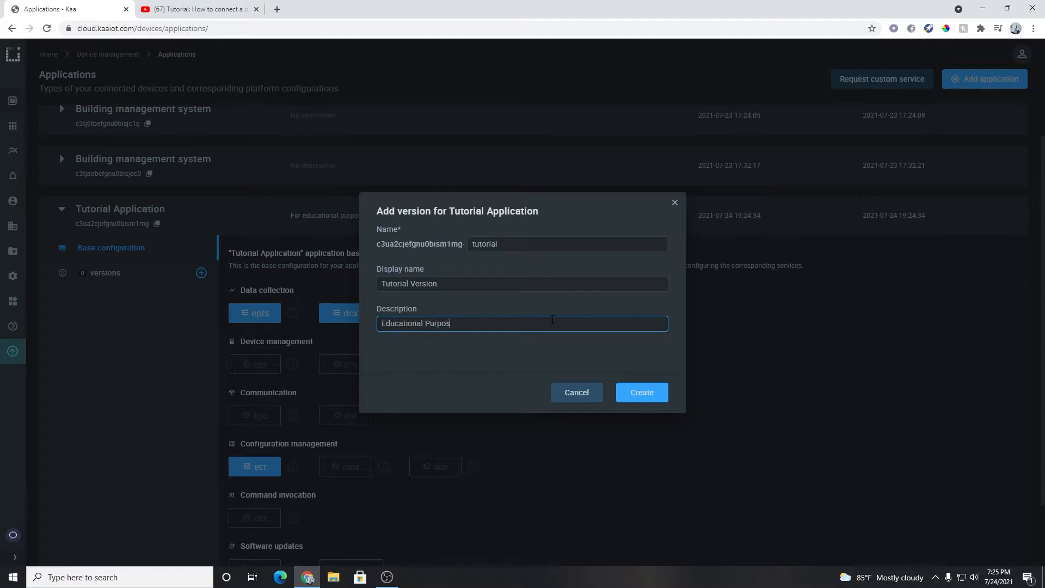
text(es)
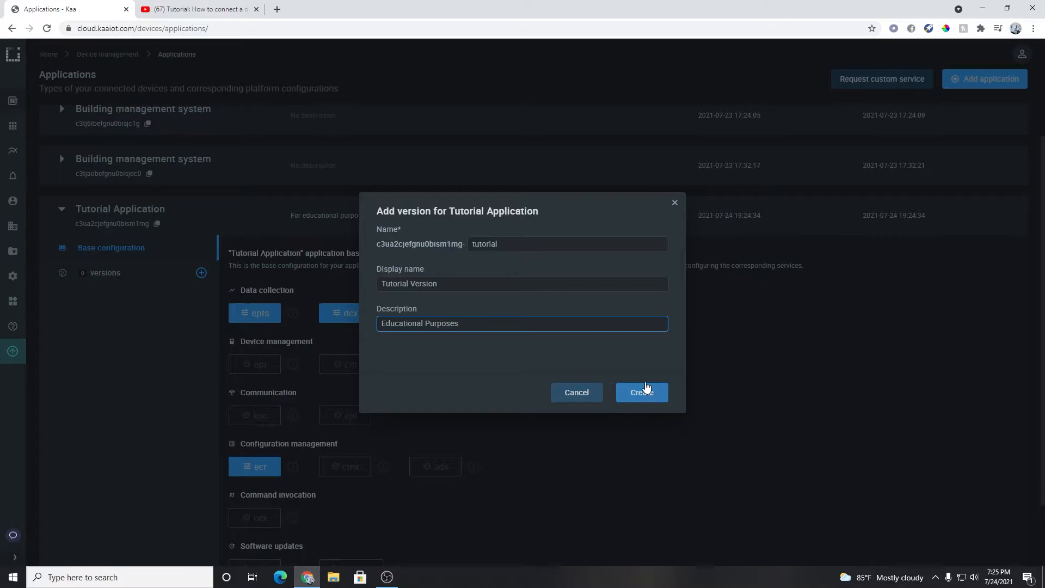
click(640, 392)
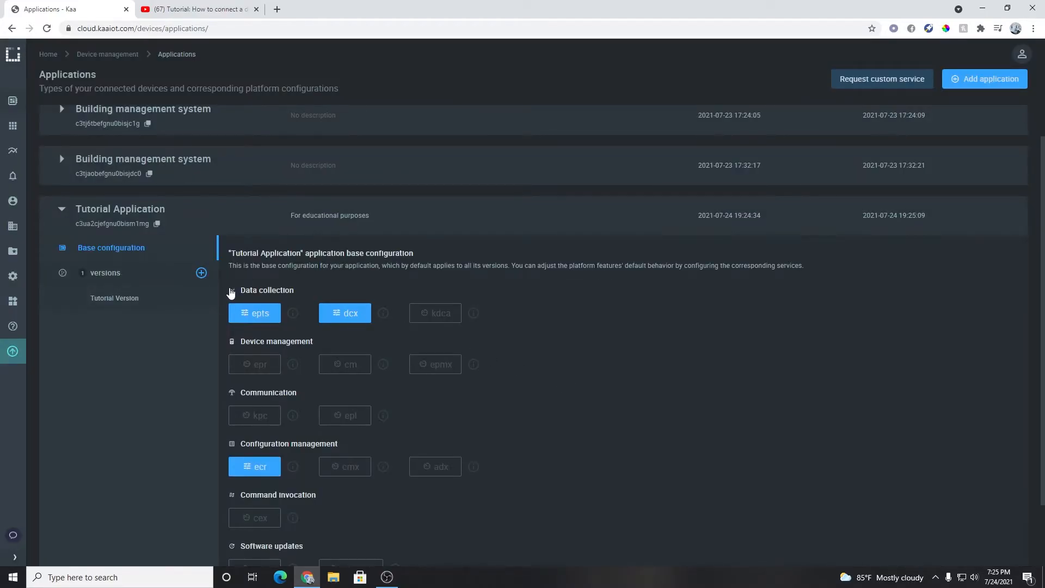
- Collapse the Tutorial Application row back to the plain applications list
click(61, 209)
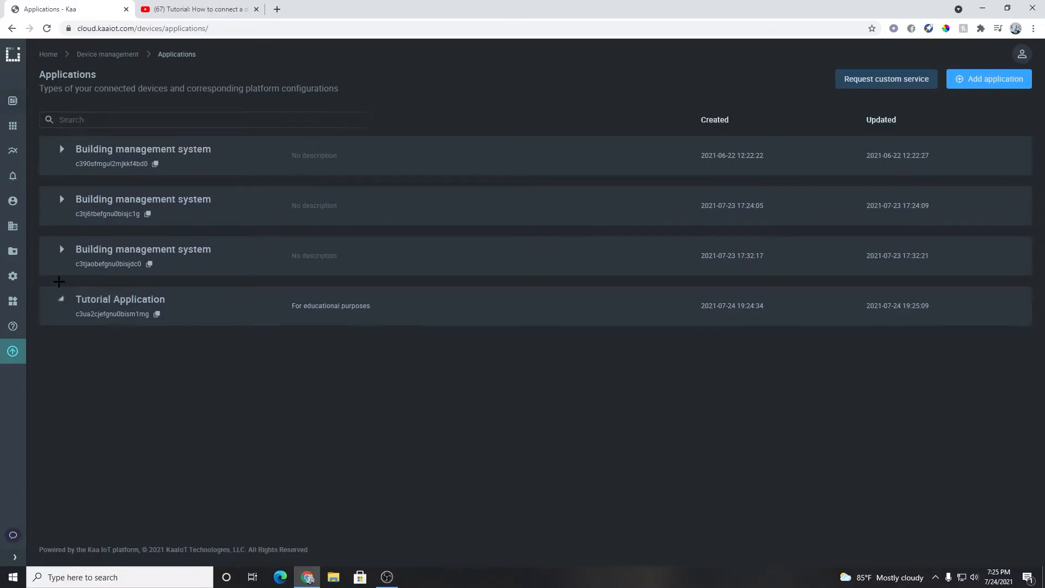
- Show the Devices page filtered to Tutorial Application, which has no endpoints yet
click(12, 100)
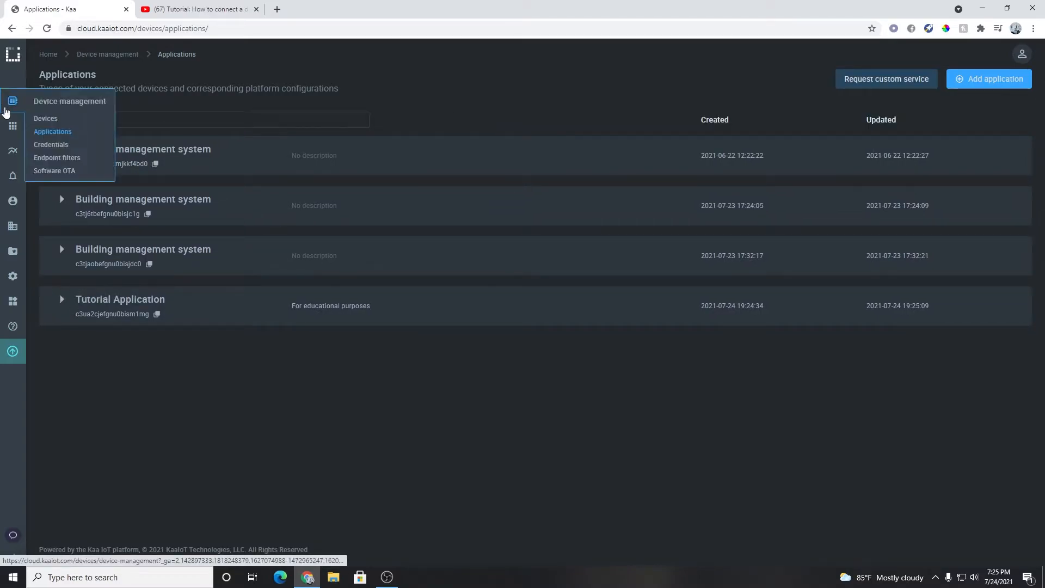
click(46, 118)
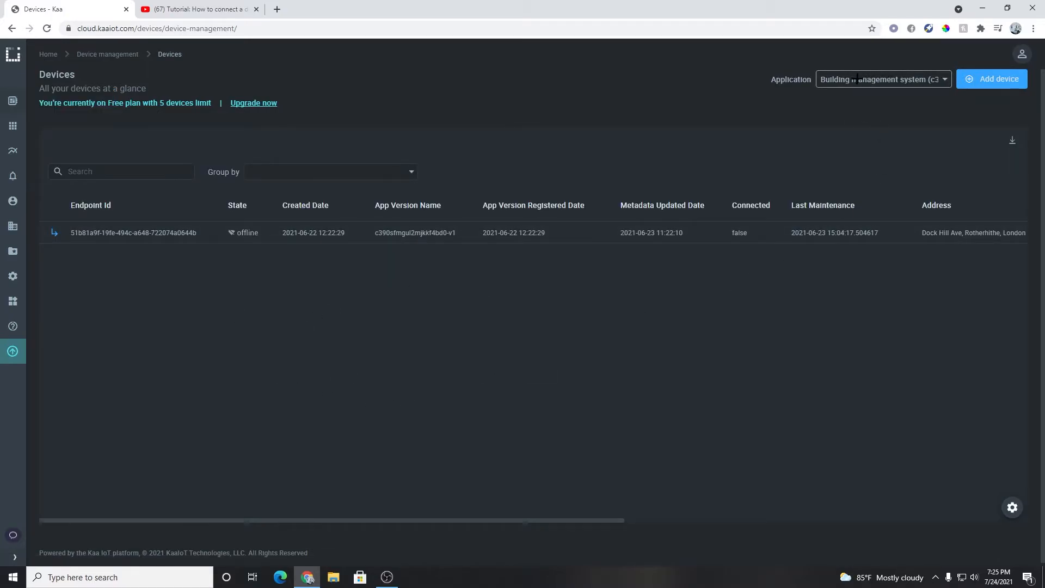
click(881, 80)
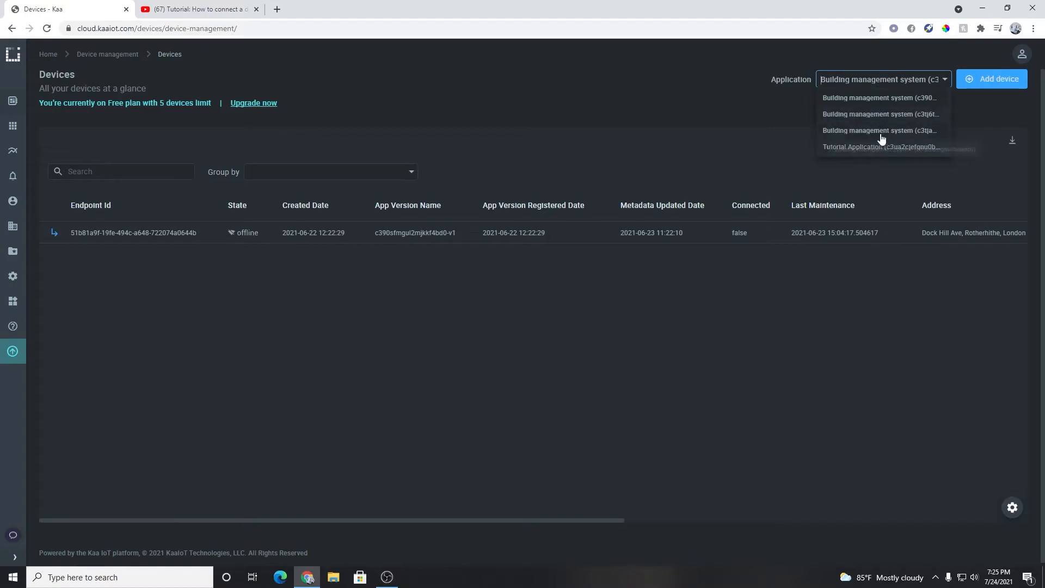
click(879, 147)
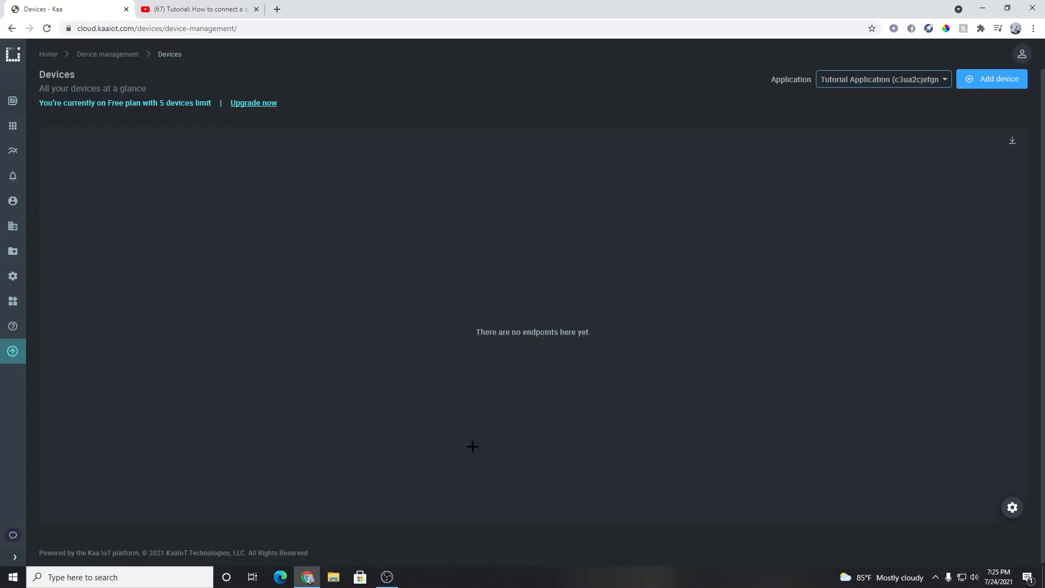
mouse_move(993, 78)
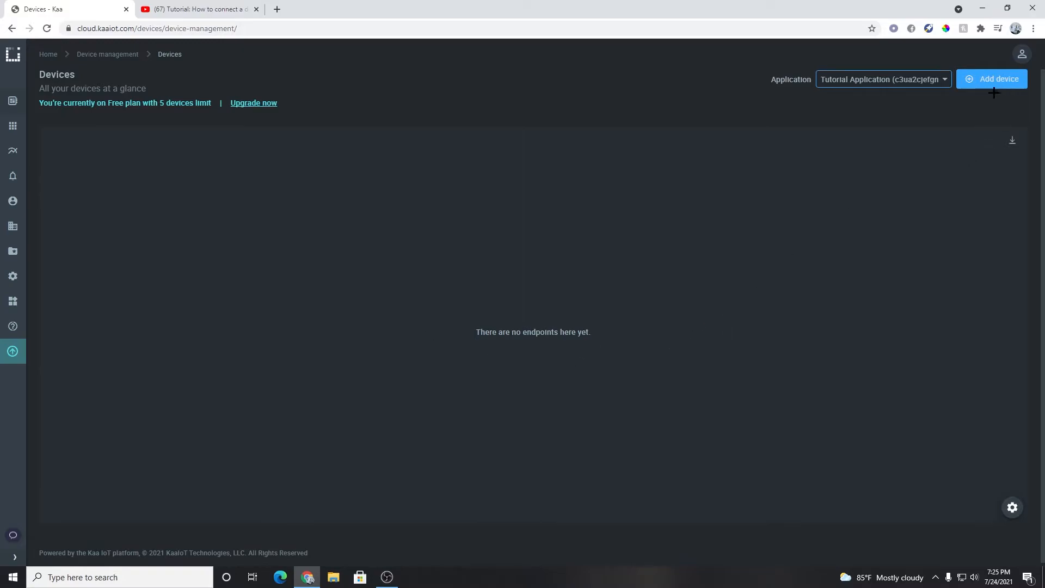
mouse_move(993, 79)
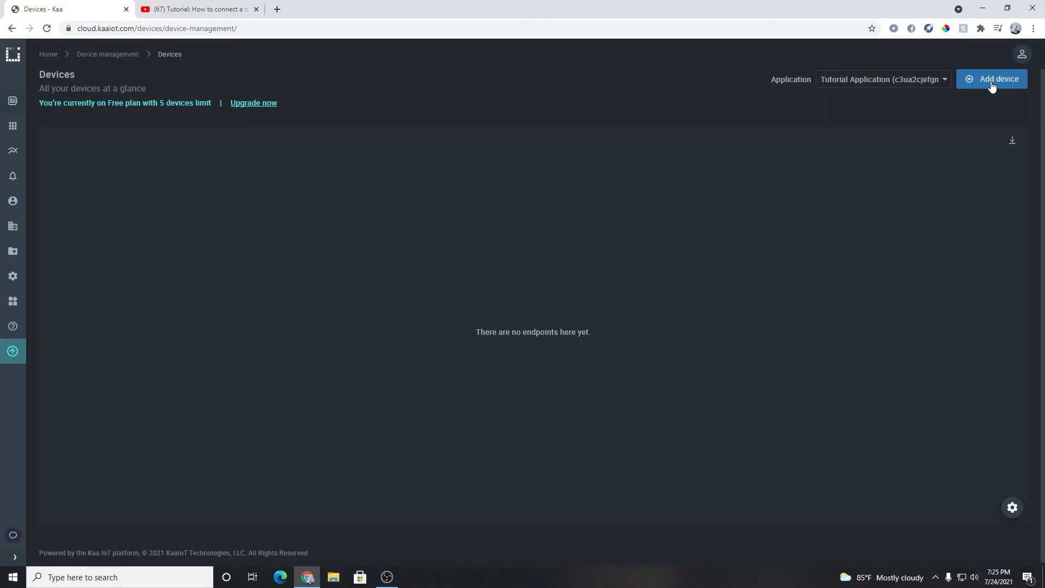
- Add a device on the tutorial version, keeping defaults, so its one-time token is shown
click(991, 78)
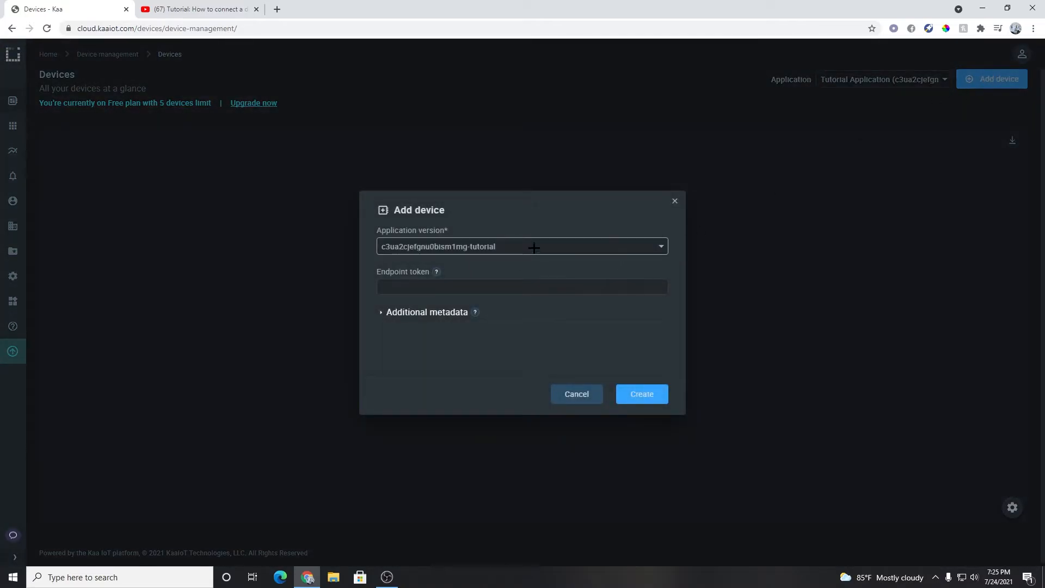
click(521, 286)
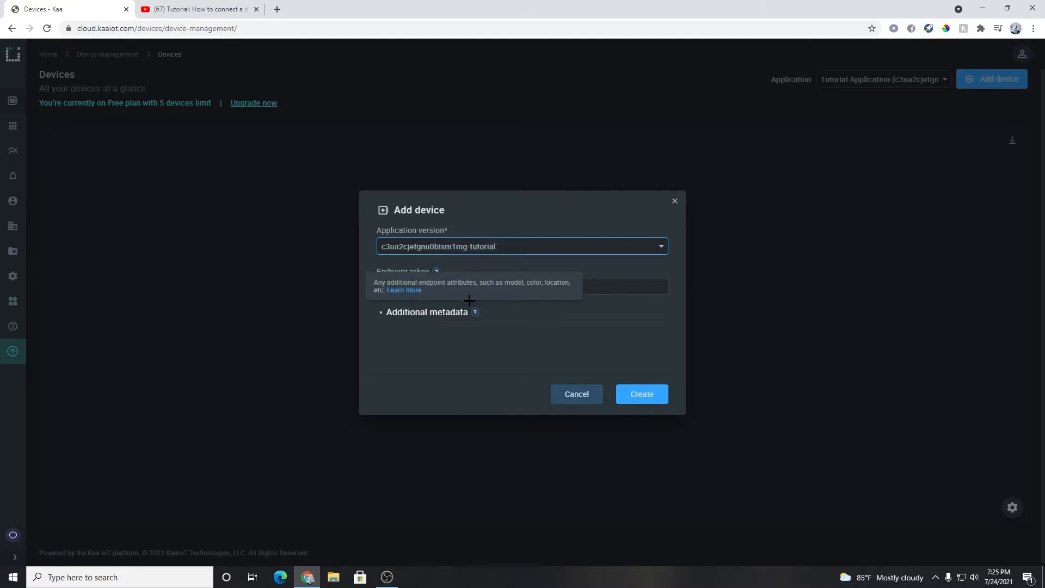
click(427, 311)
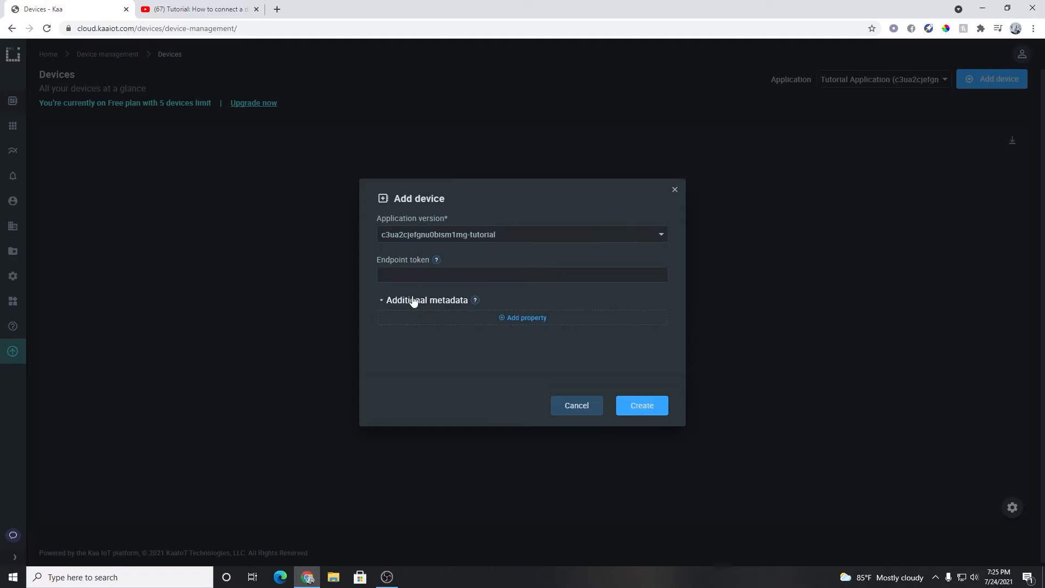
click(382, 300)
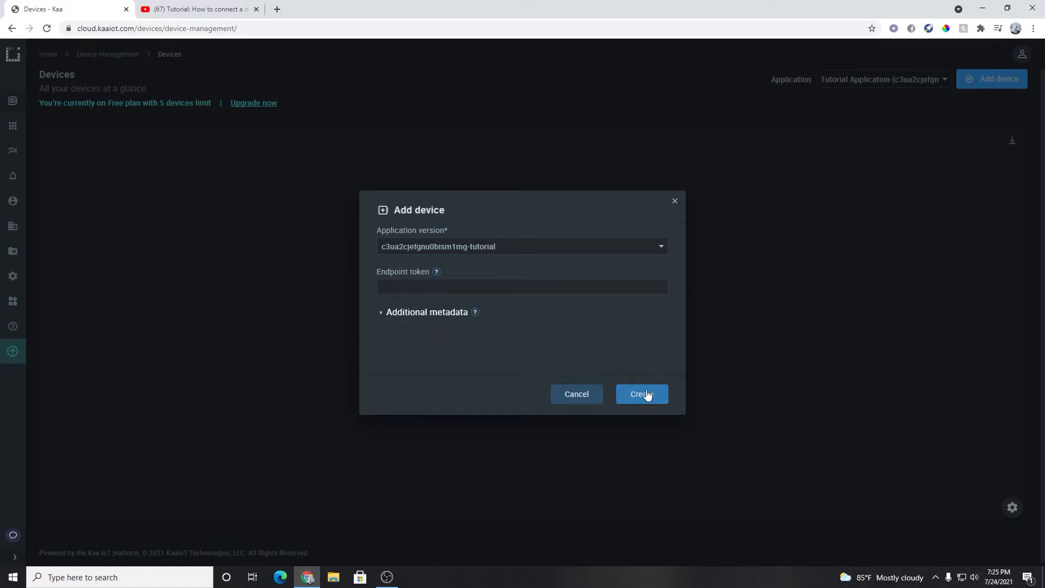
click(640, 393)
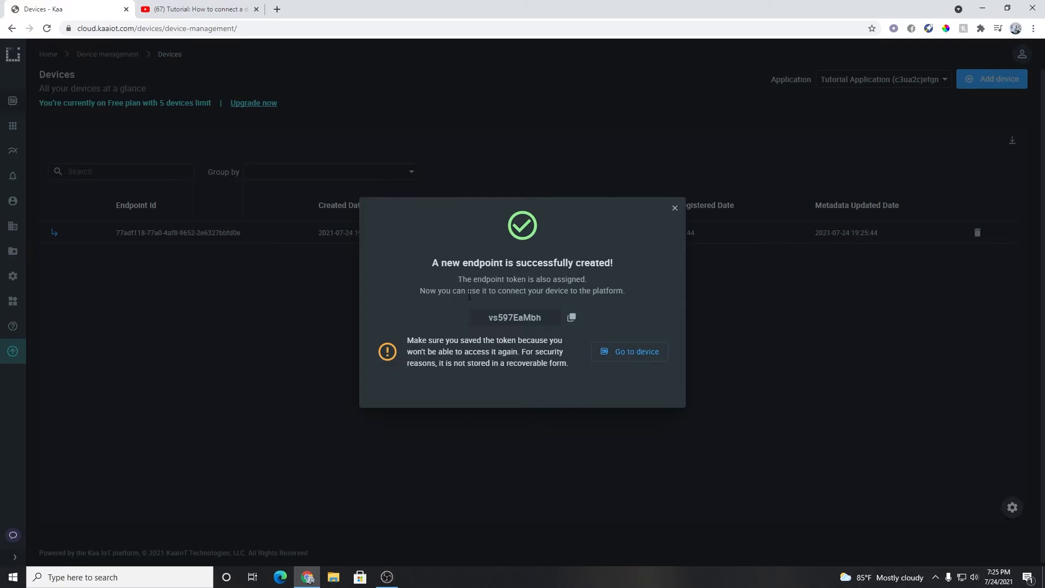
mouse_move(670, 418)
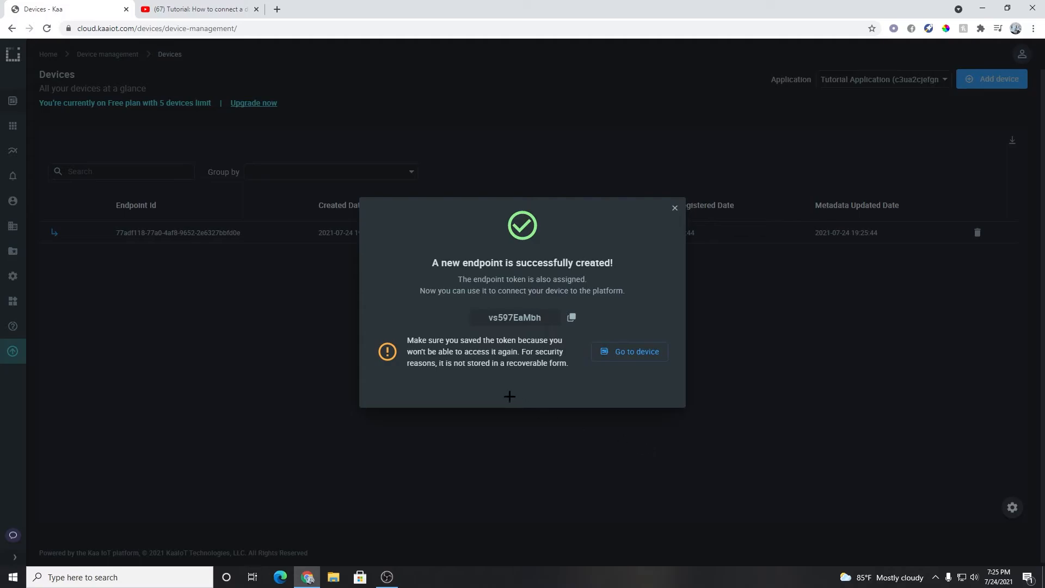
mouse_move(595, 335)
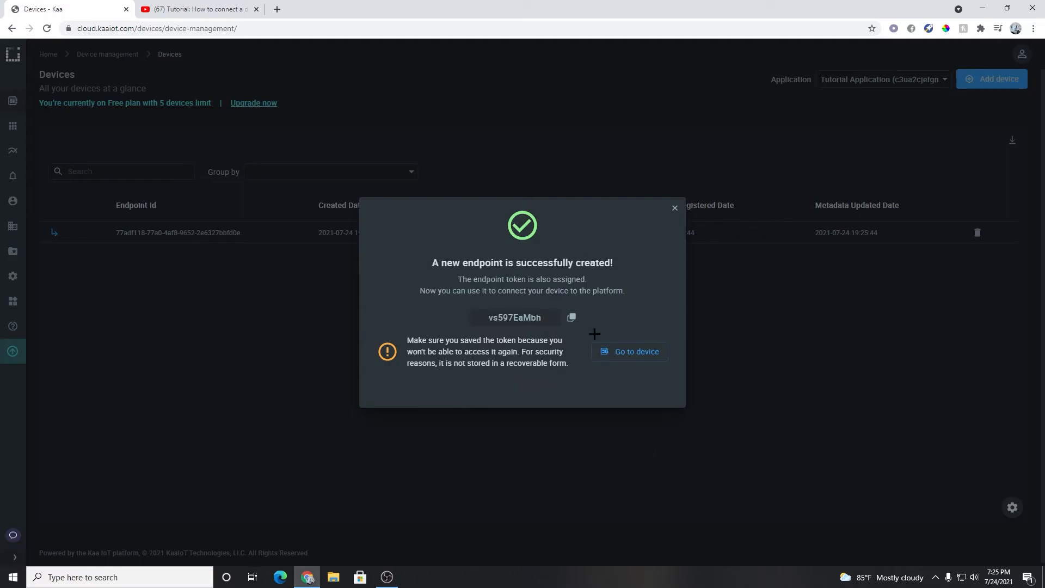
click(571, 316)
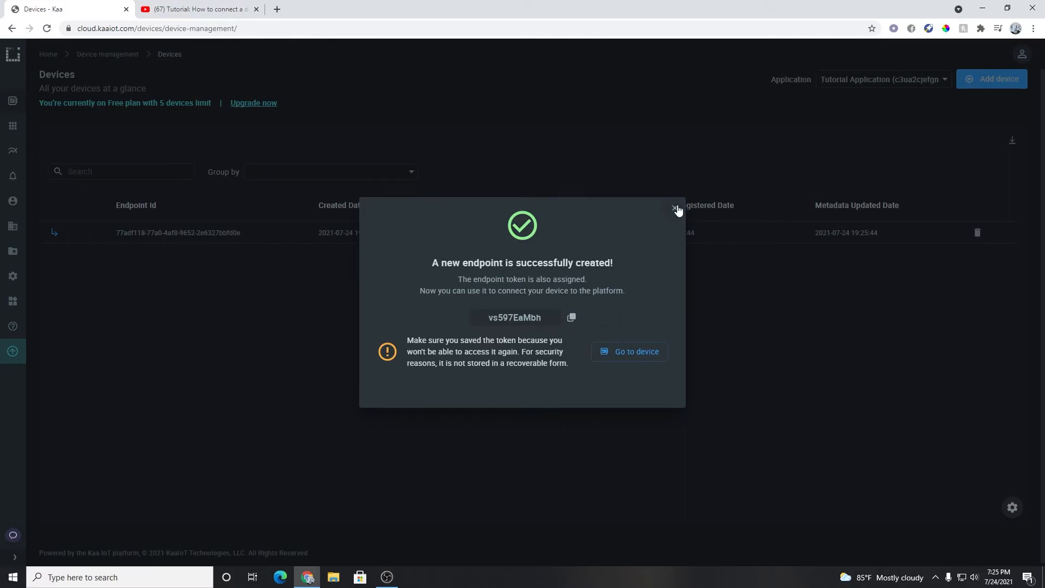
- Dismiss the success message and view the new endpoint's metadata and unused token status
click(675, 209)
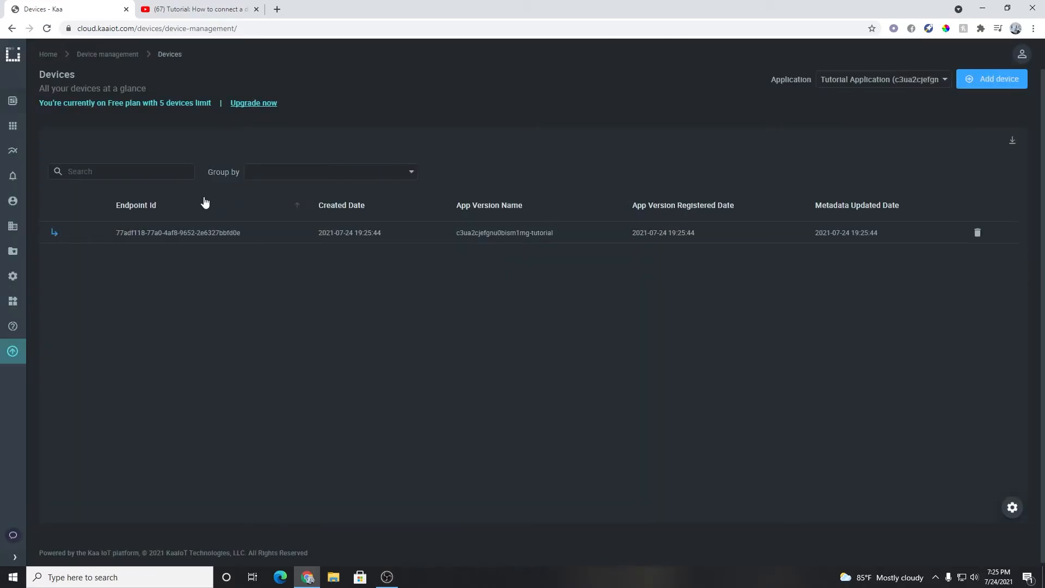
mouse_move(316, 258)
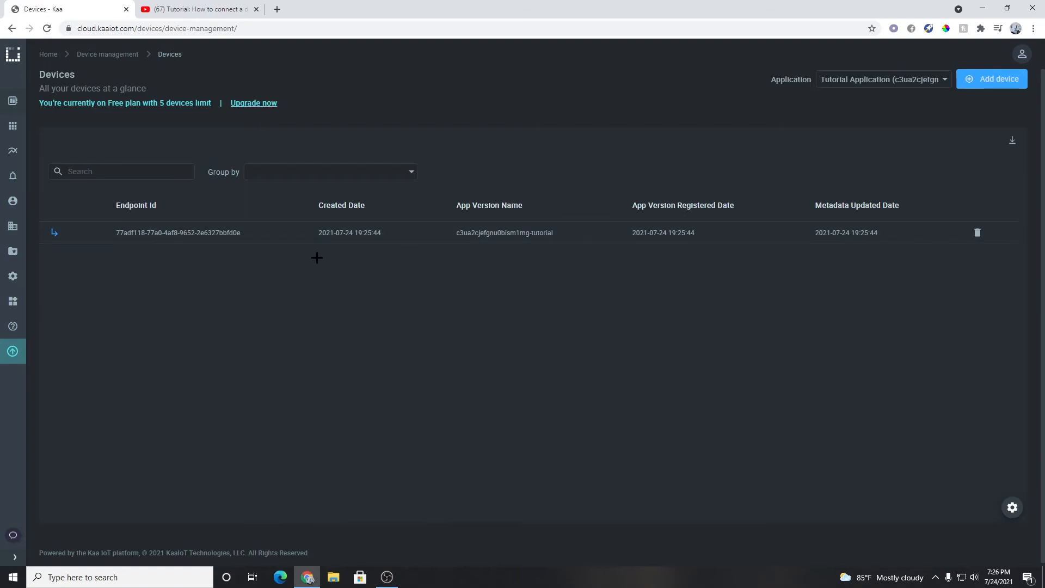
click(178, 232)
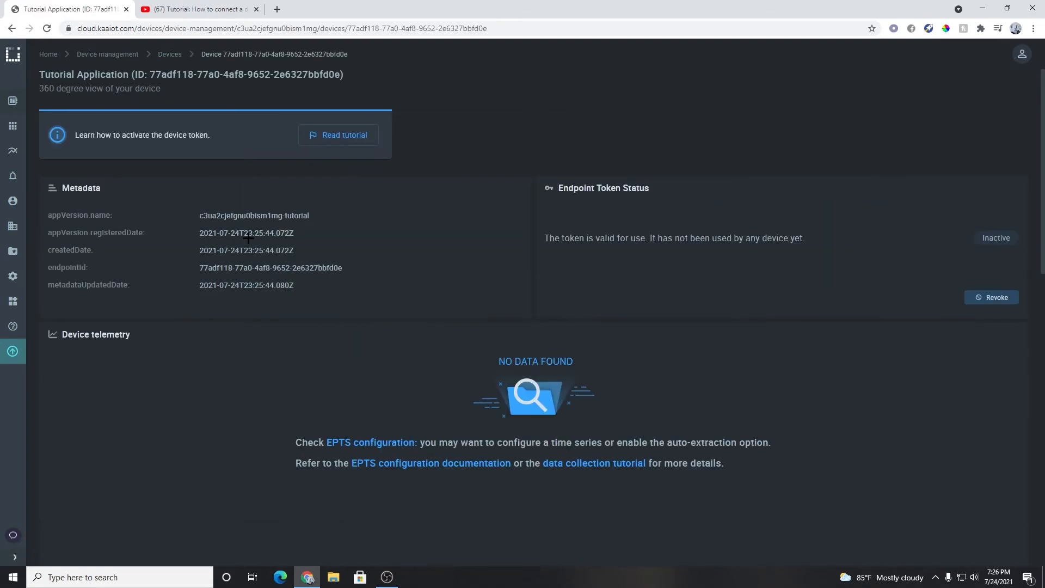
scroll(down, 3)
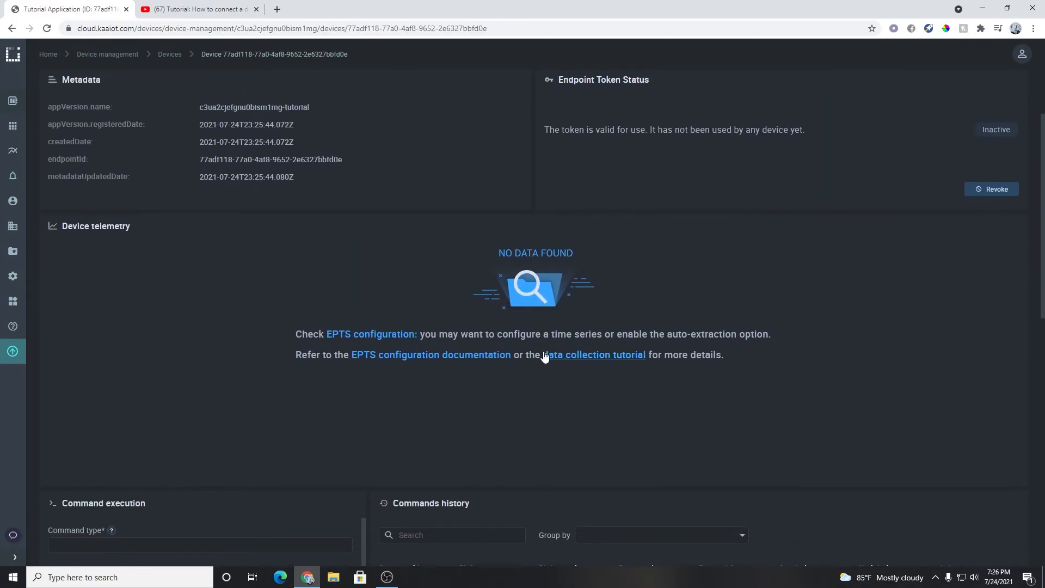
scroll(up, 3)
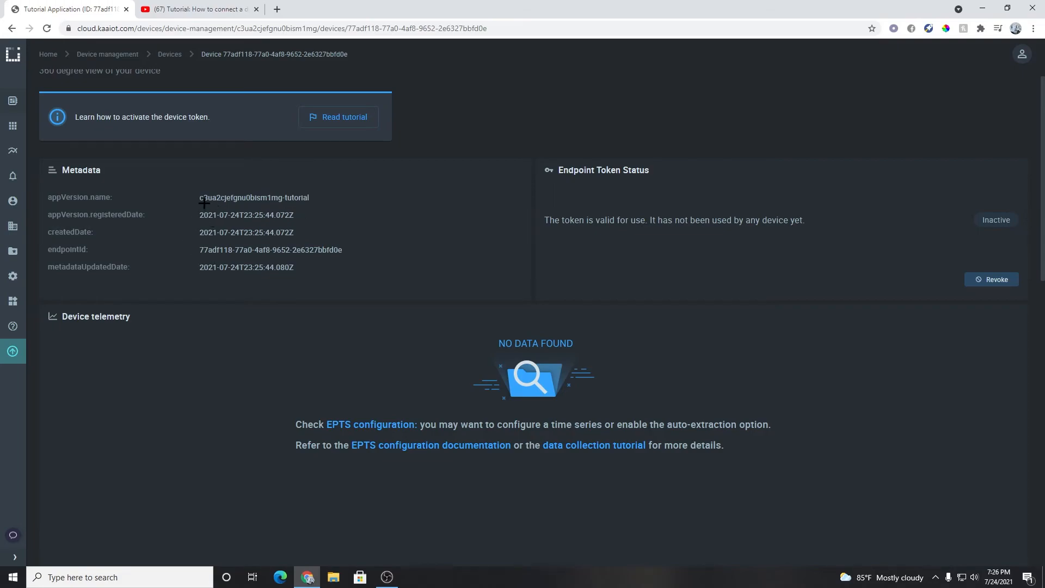
double_click(253, 197)
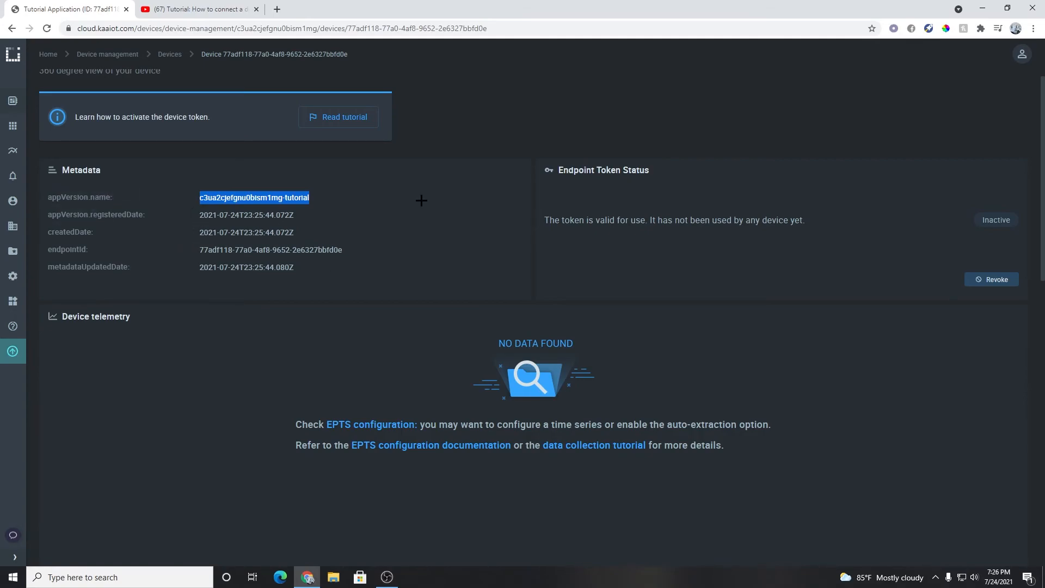
mouse_move(562, 243)
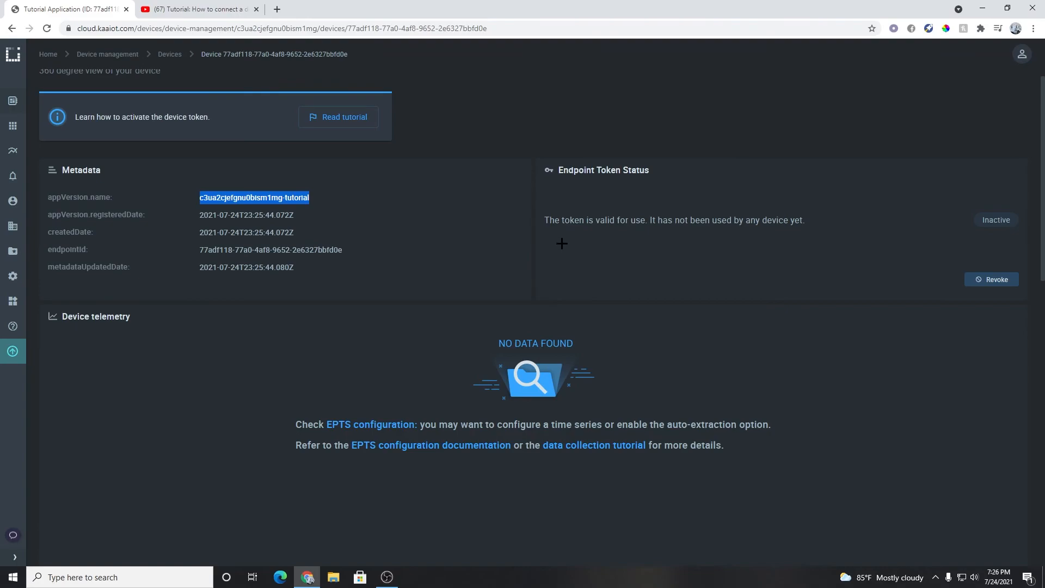
mouse_move(418, 240)
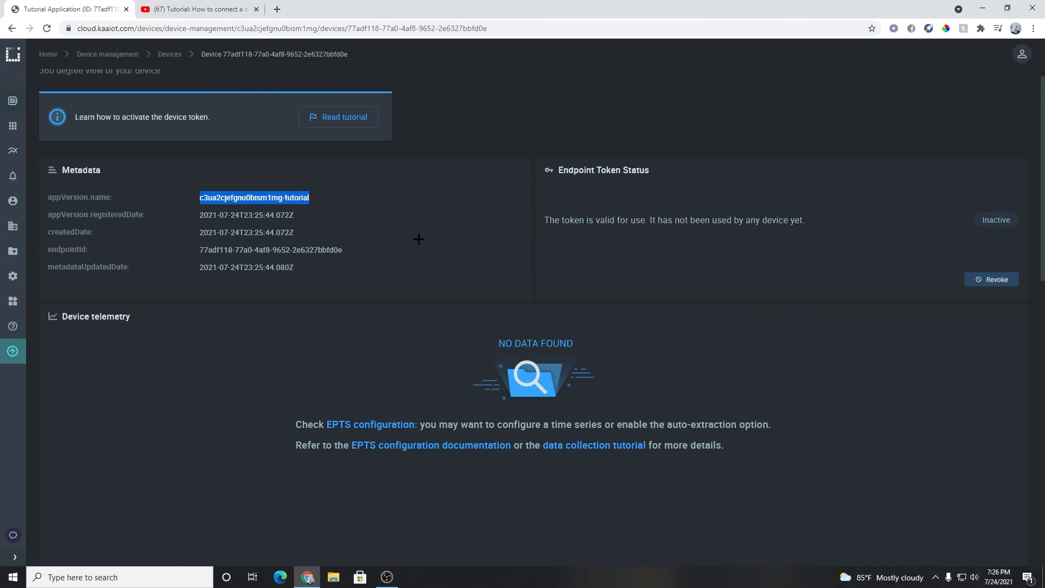
mouse_move(450, 248)
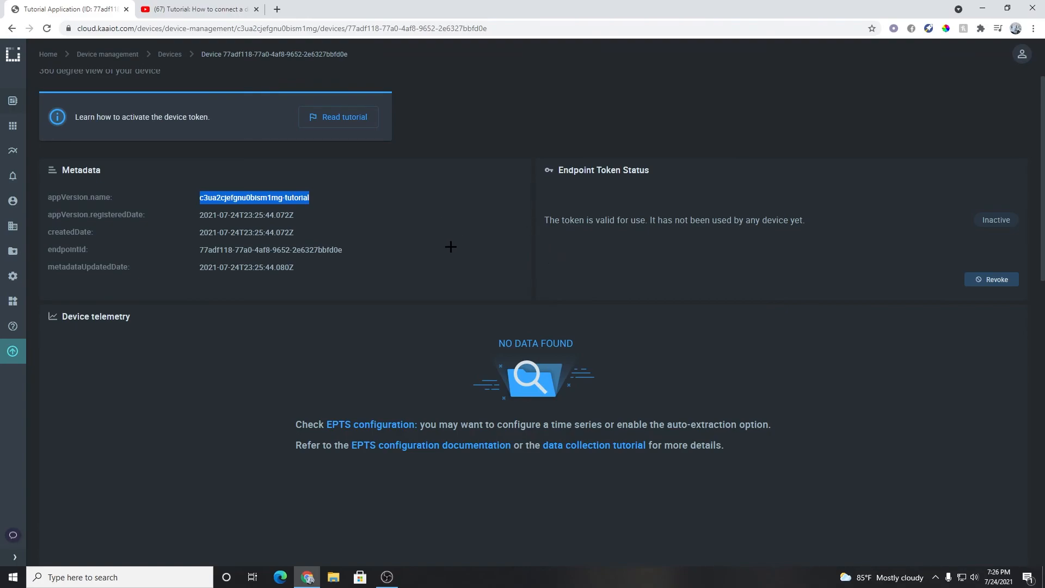